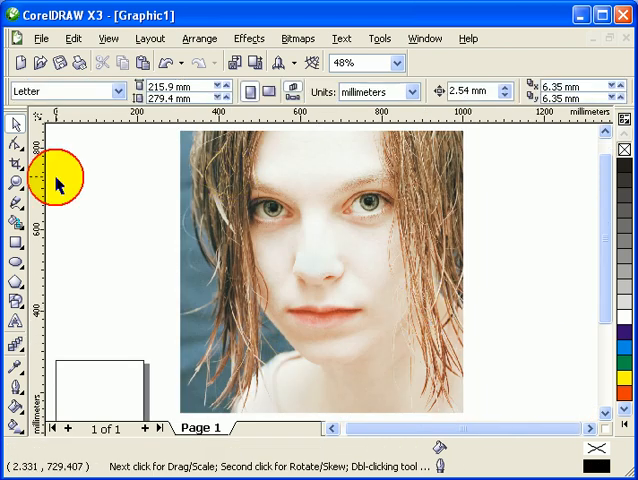
Switch the document's measurement units from millimeters to inches.
click(426, 92)
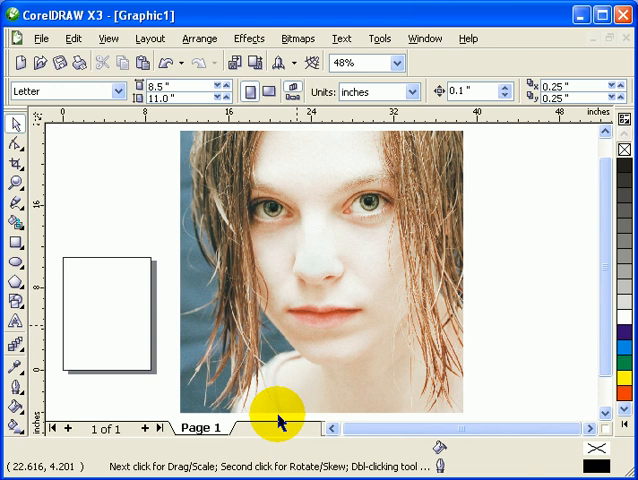
mouse_move(94, 288)
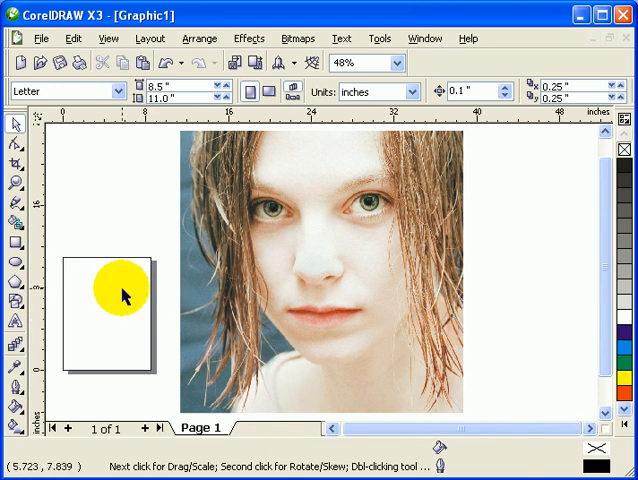
drag(120, 296, 204, 276)
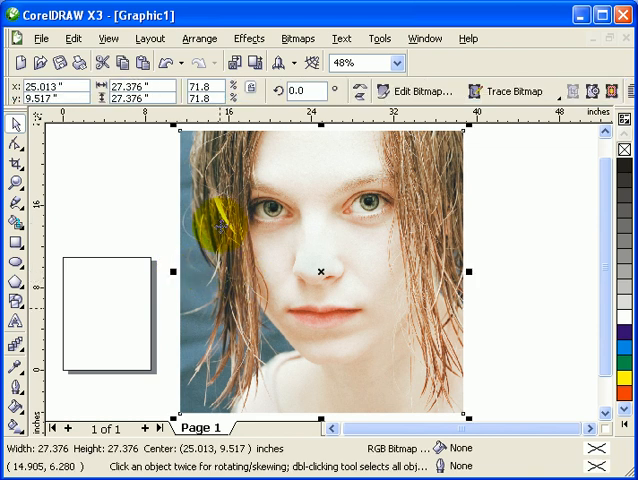
drag(222, 228, 390, 222)
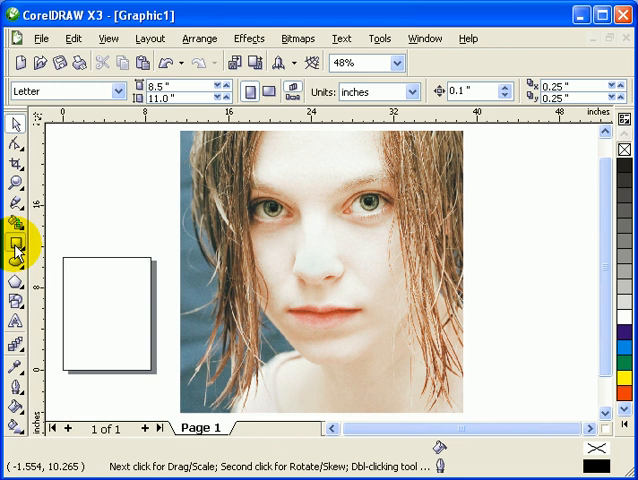
Draw a roughly 27 × 26.7 in rectangle over the photo, then select the photo.
click(16, 242)
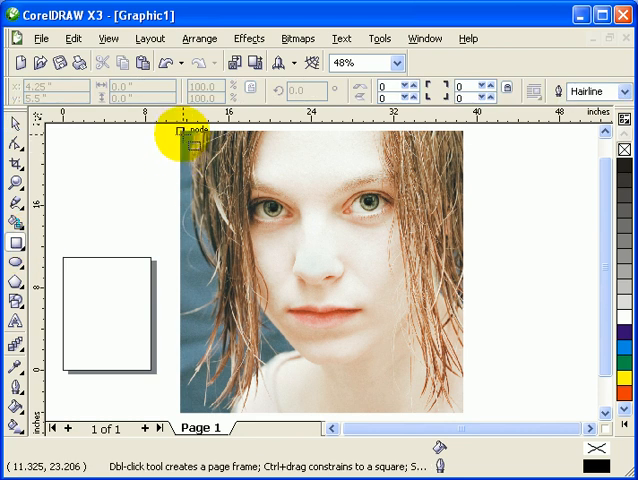
click(120, 38)
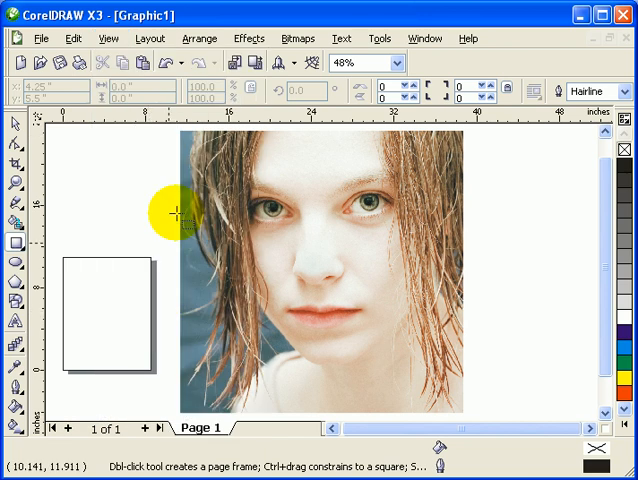
drag(170, 216, 180, 136)
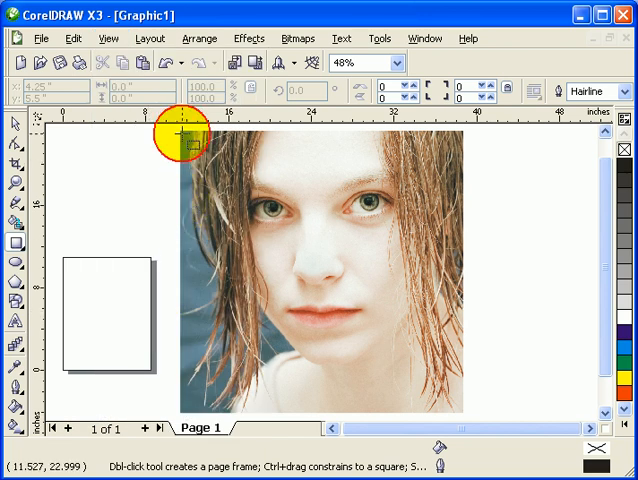
drag(180, 136, 464, 410)
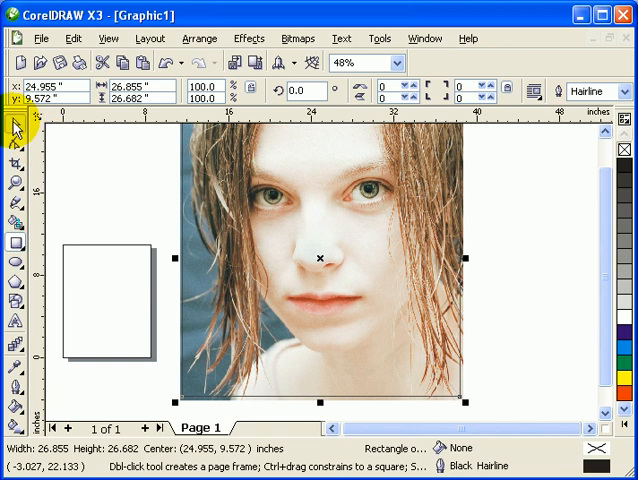
click(196, 408)
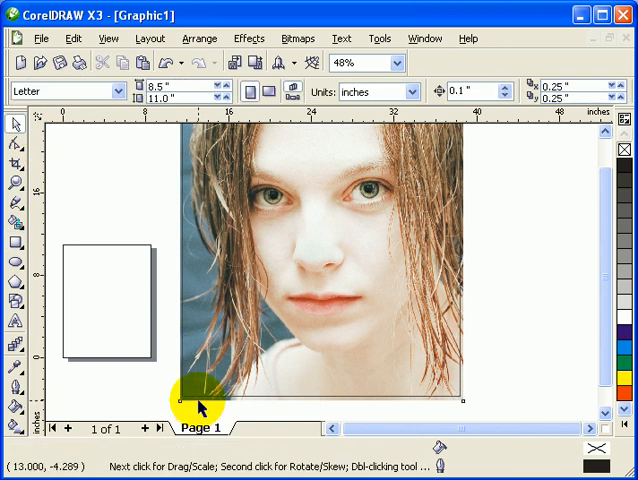
click(200, 400)
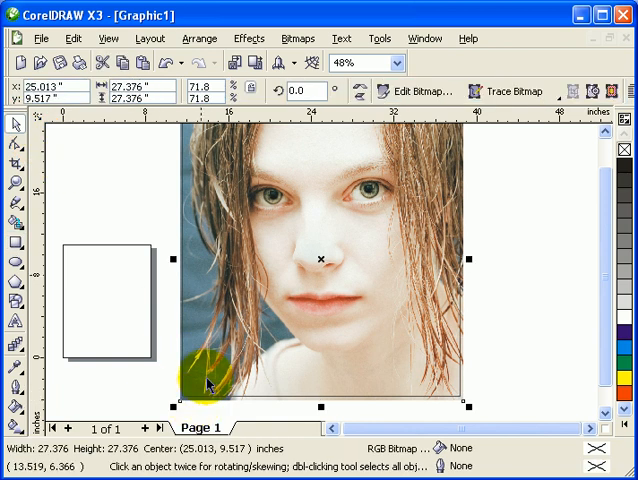
PowerClip the photo inside the rectangle and shift the clipped result slightly rightward.
click(242, 38)
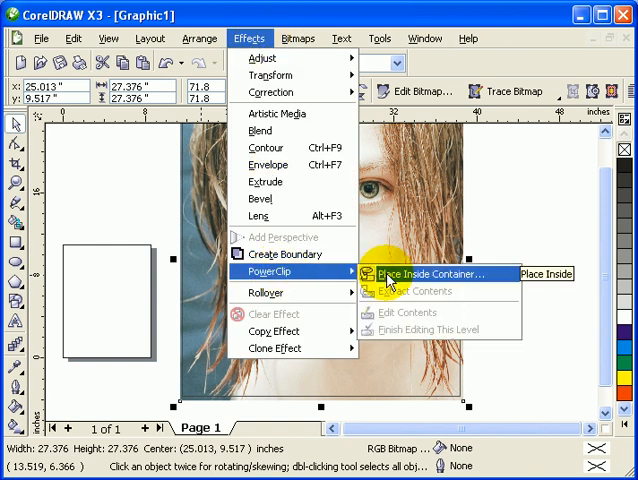
click(432, 272)
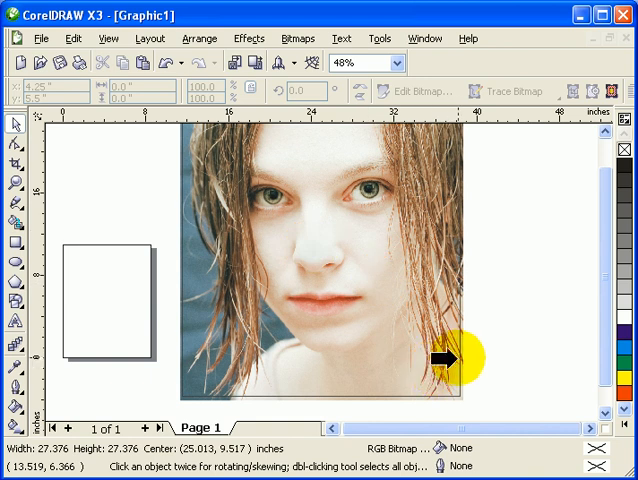
mouse_move(460, 364)
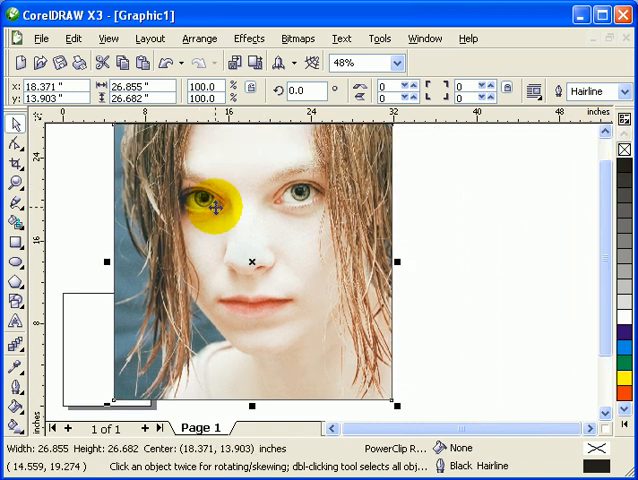
drag(216, 204, 336, 262)
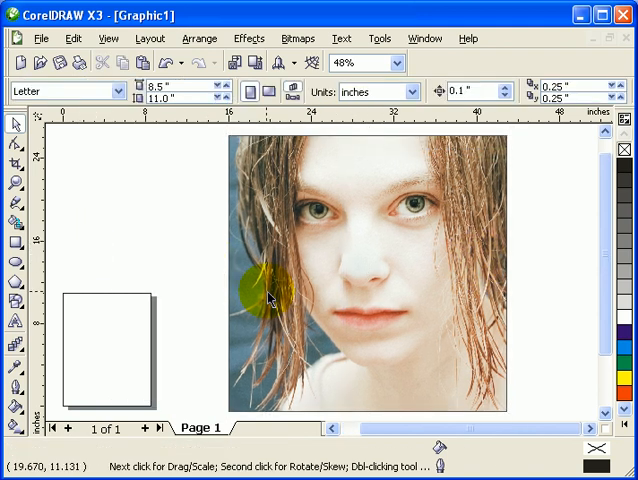
click(104, 38)
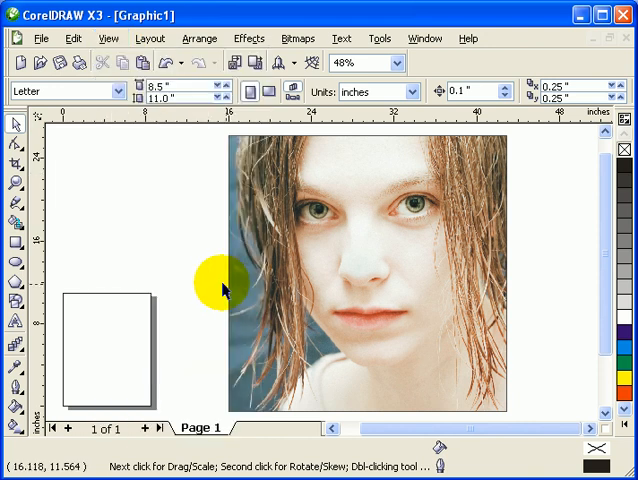
mouse_move(500, 400)
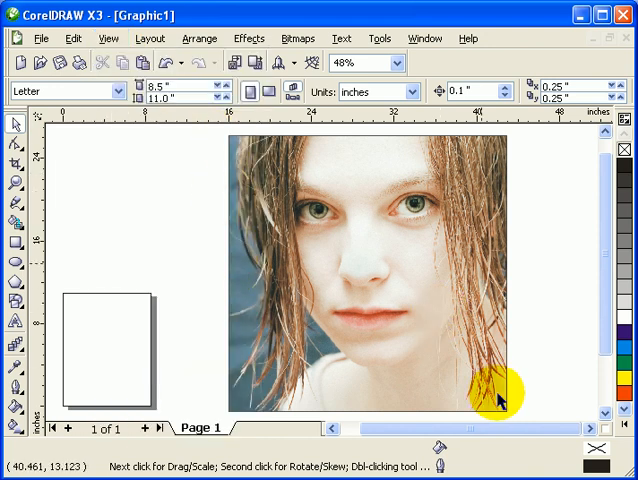
mouse_move(20, 356)
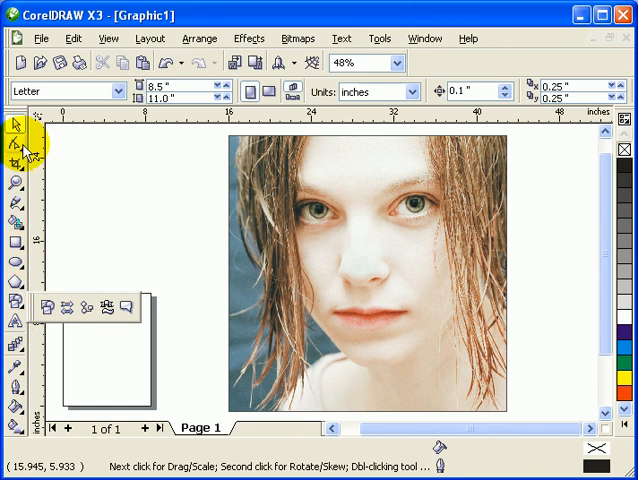
mouse_move(40, 298)
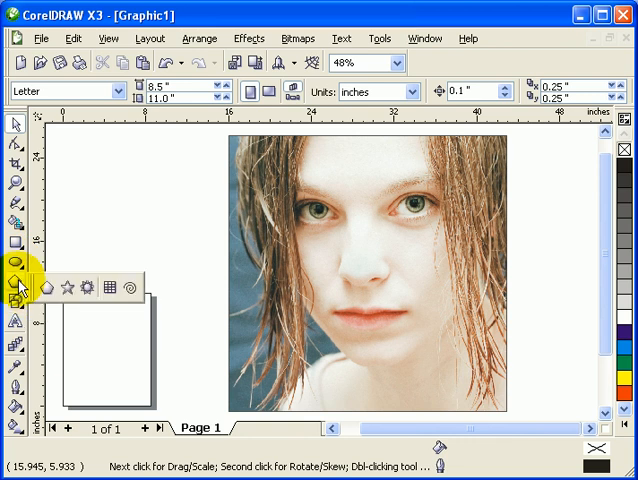
mouse_move(22, 290)
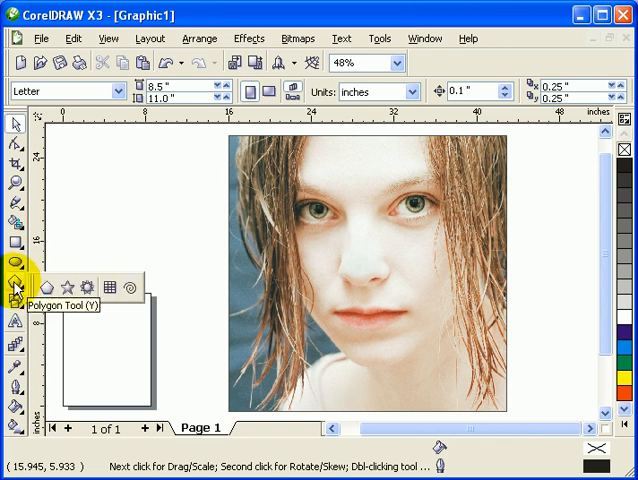
mouse_move(110, 288)
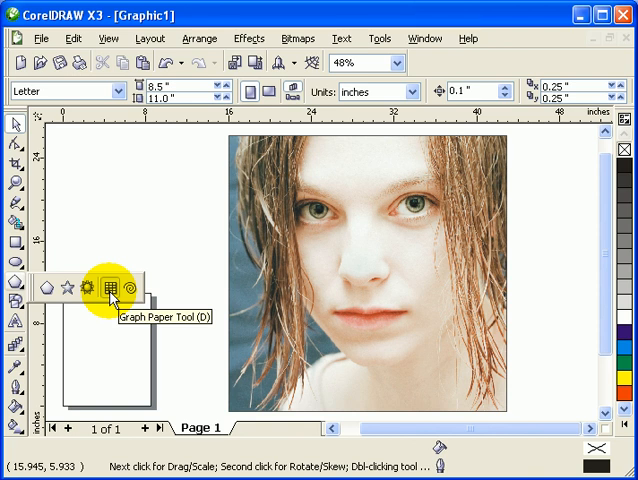
click(108, 288)
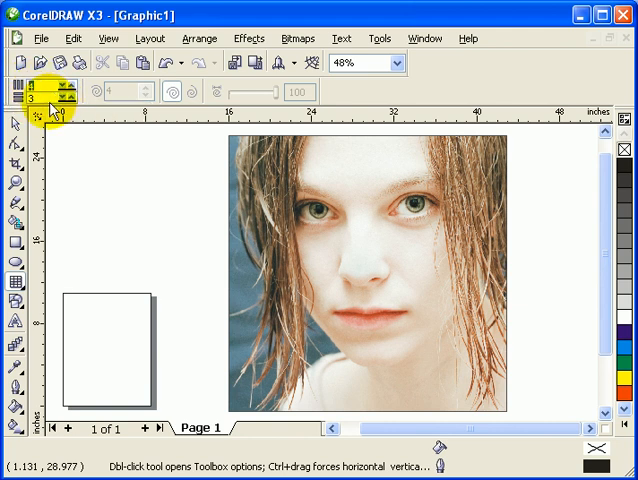
mouse_move(60, 152)
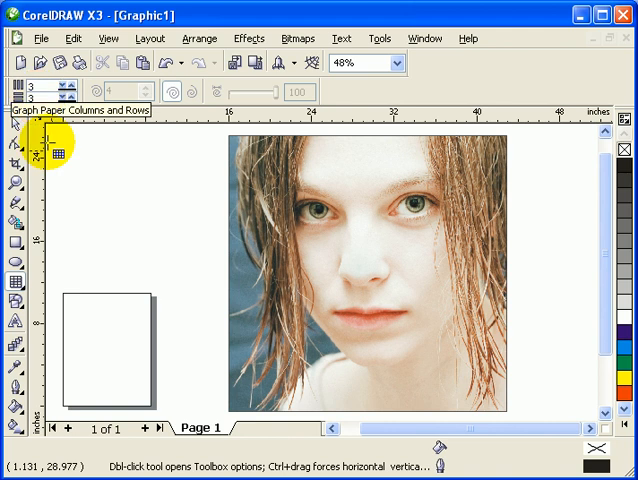
drag(64, 160, 164, 244)
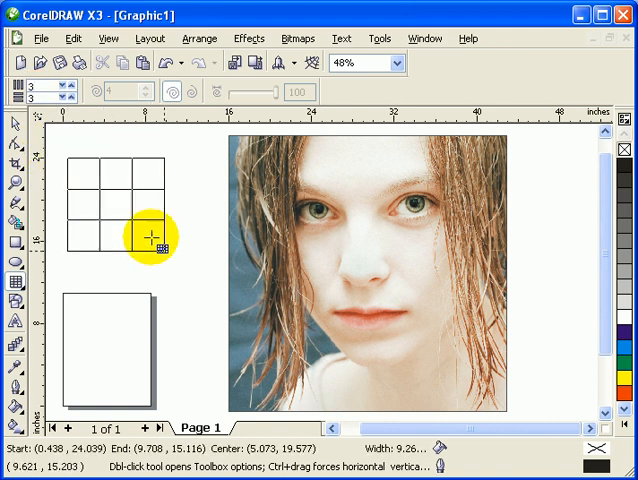
click(120, 210)
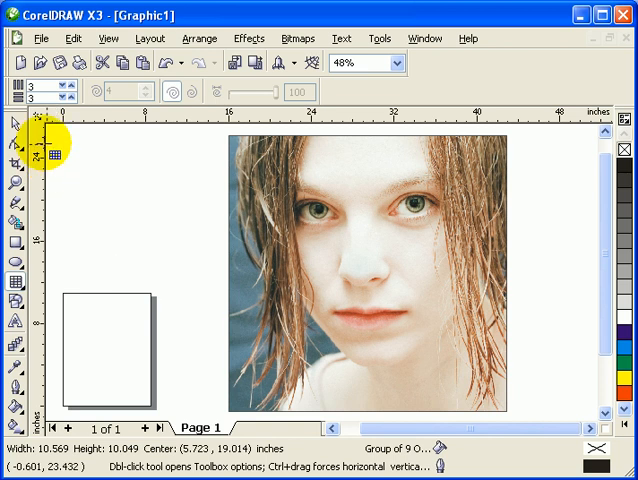
Draw a 3-by-3 Graph Paper grid about 26 × 26.7 in covering the photo.
click(16, 390)
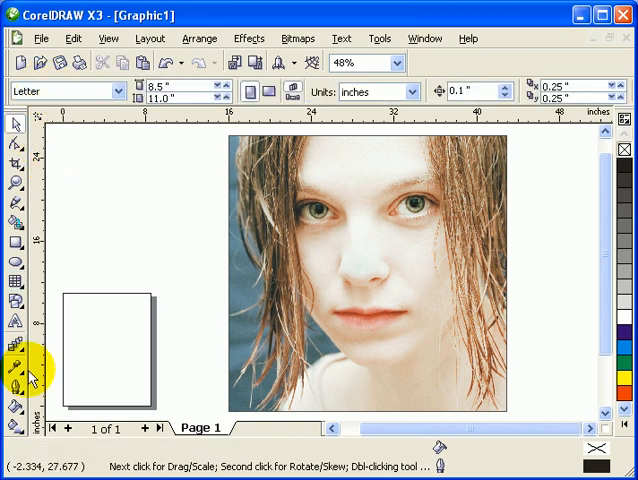
click(16, 376)
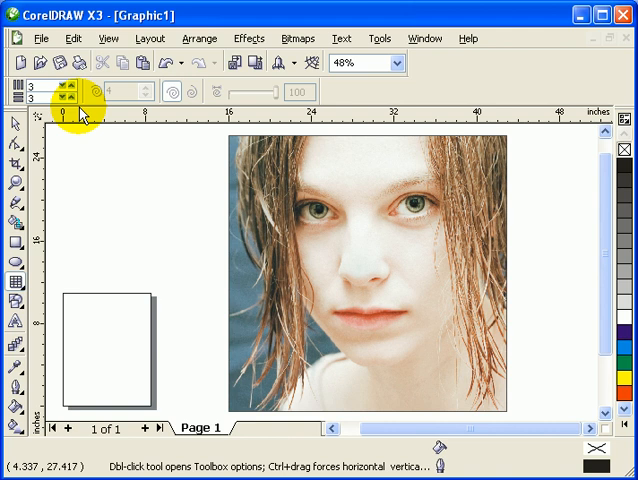
mouse_move(200, 142)
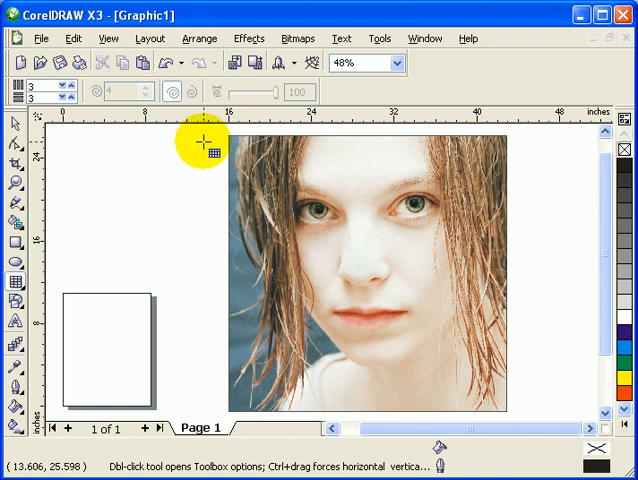
mouse_move(224, 136)
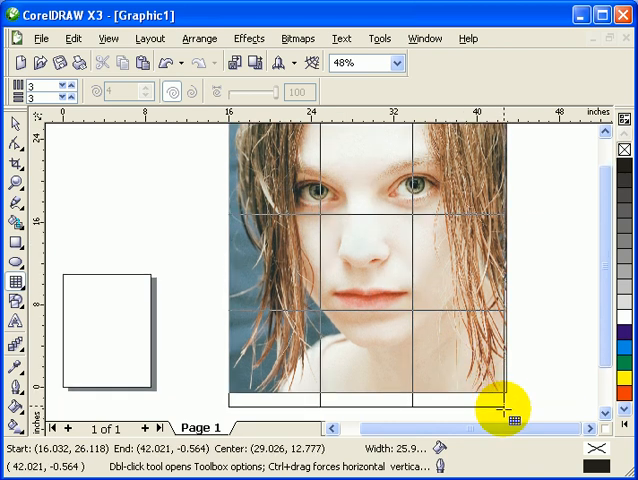
drag(504, 412, 520, 400)
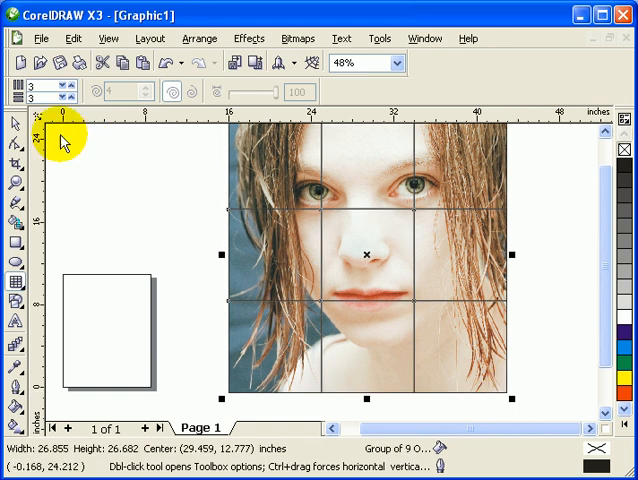
click(236, 264)
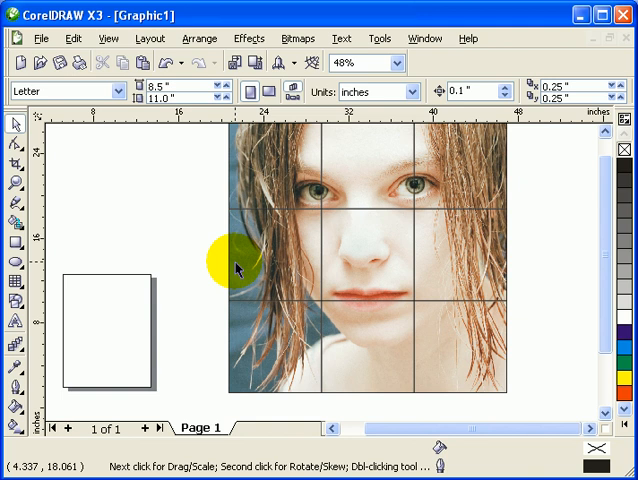
Duplicate the grid over the photo and PowerClip the photo inside the 3-by-3 grid.
click(356, 62)
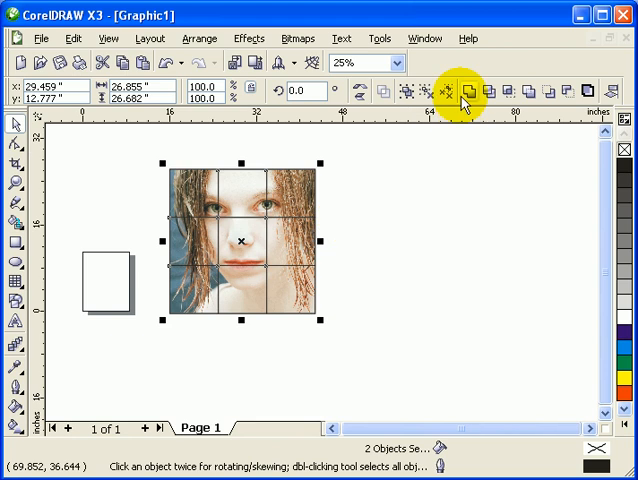
mouse_move(528, 92)
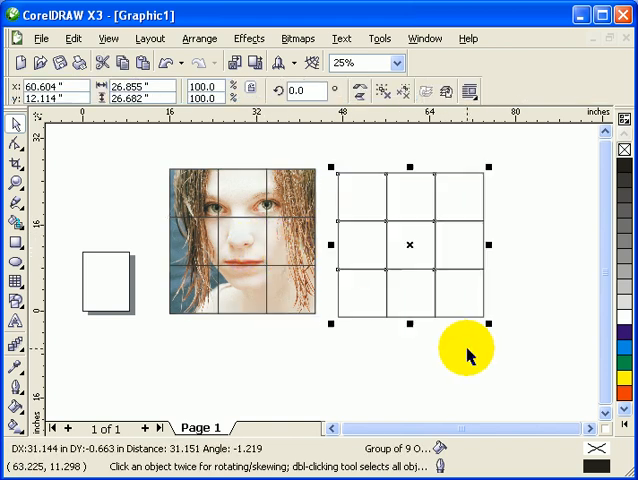
mouse_move(410, 278)
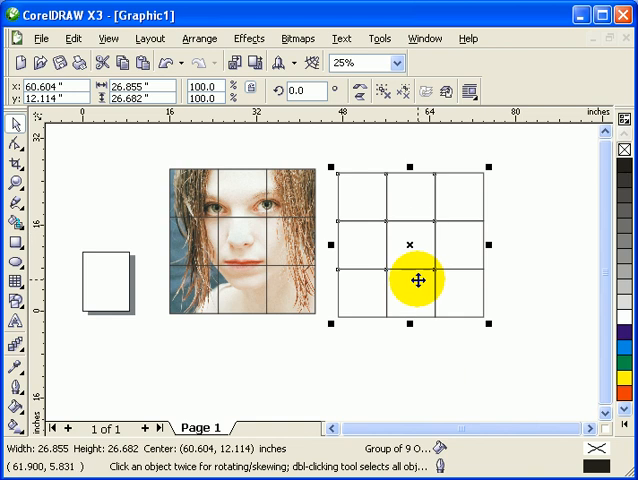
click(344, 360)
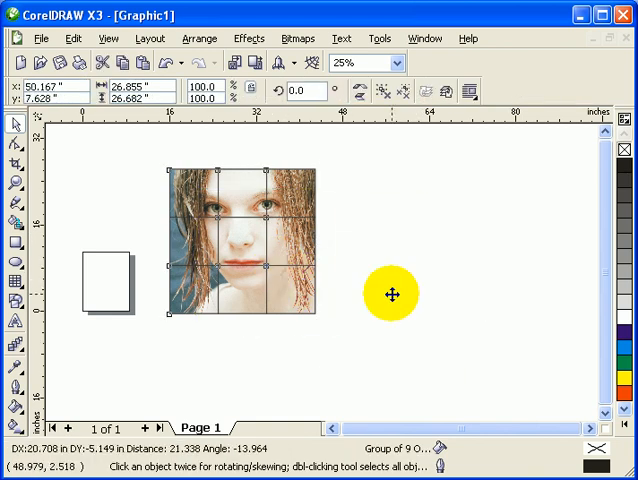
drag(390, 294, 240, 264)
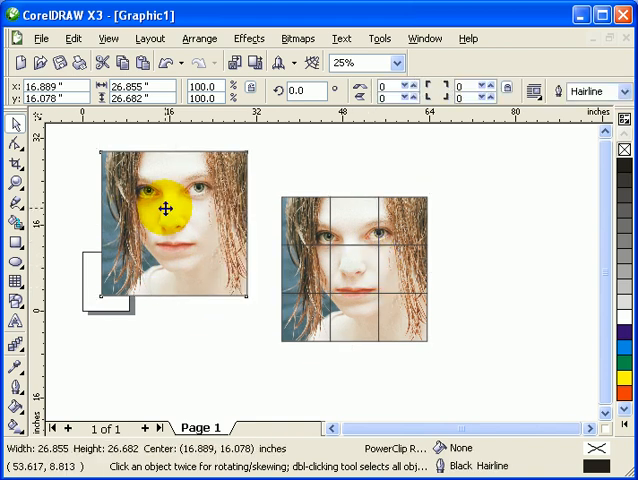
click(356, 272)
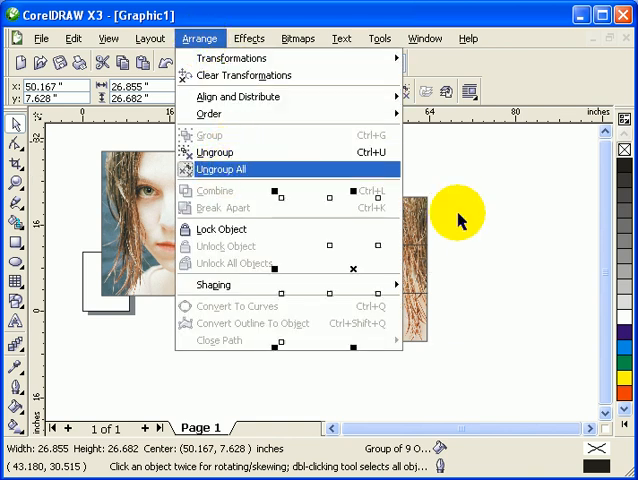
Ungroup All on the photo-filled grid so it becomes nine separate tiles.
click(226, 170)
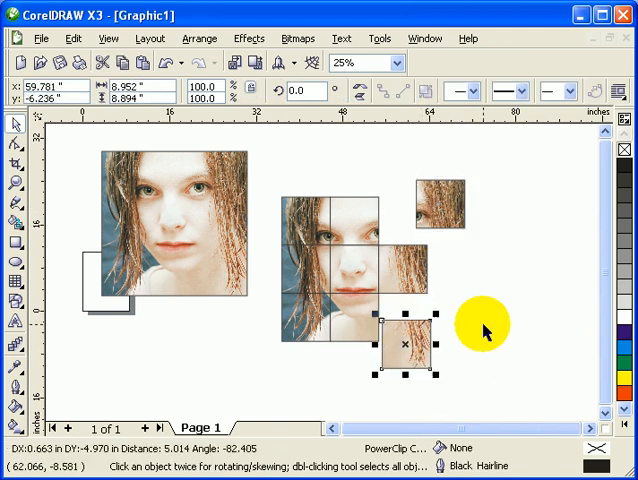
click(164, 64)
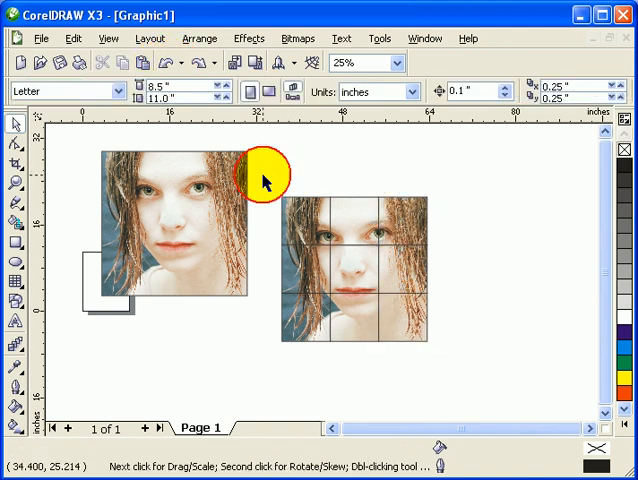
click(350, 264)
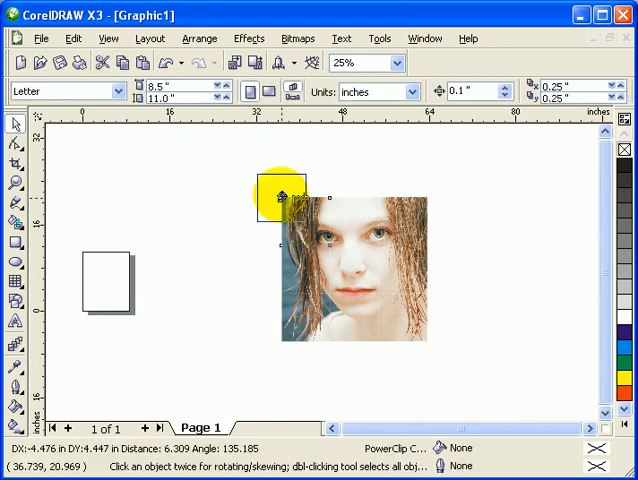
Drag the photo tiles apart so each square stands on its own.
drag(290, 200, 300, 320)
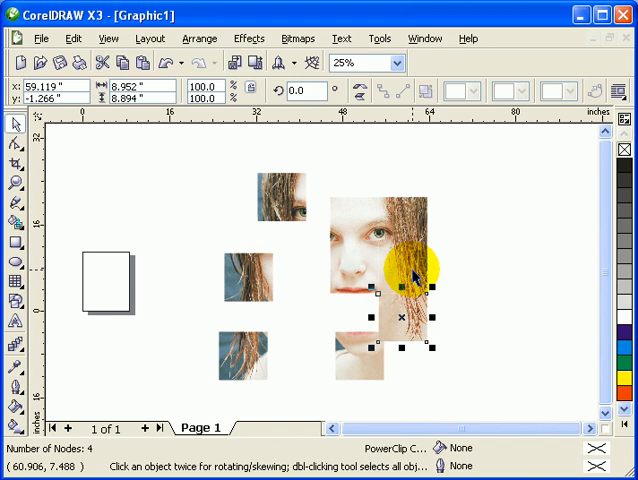
drag(416, 276, 344, 290)
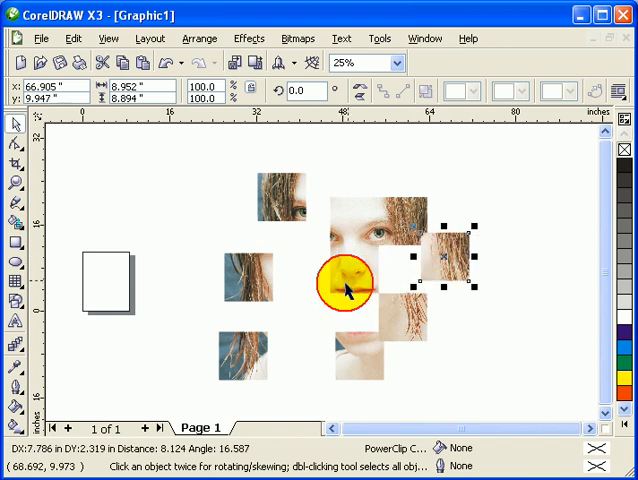
drag(344, 284, 396, 210)
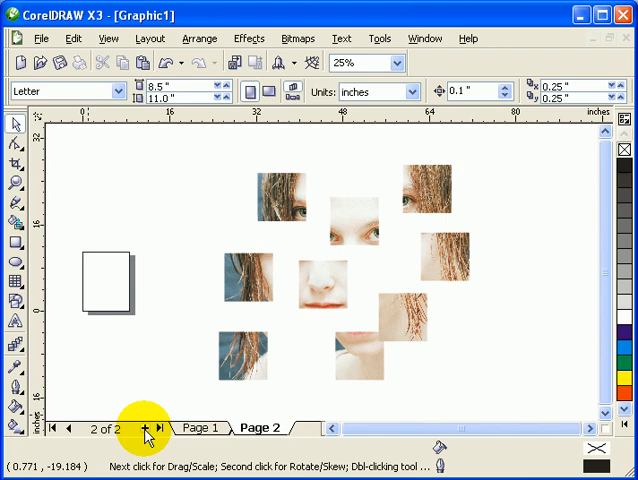
Insert pages until the document has nine, ending on page 9.
click(144, 428)
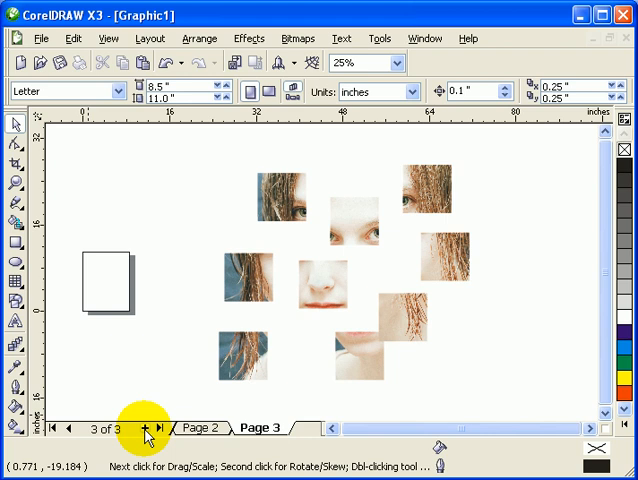
click(146, 428)
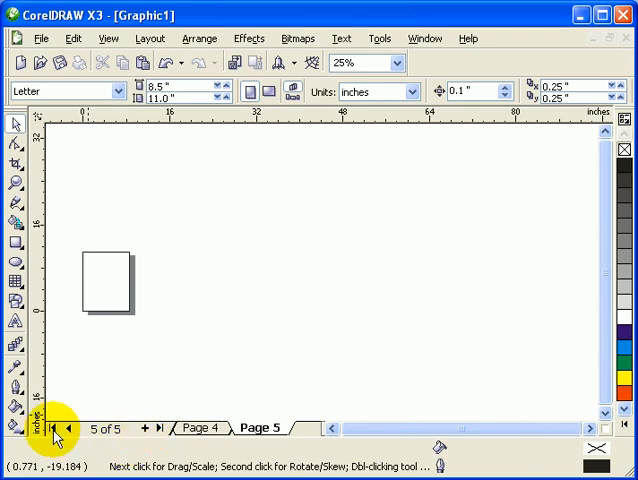
click(156, 428)
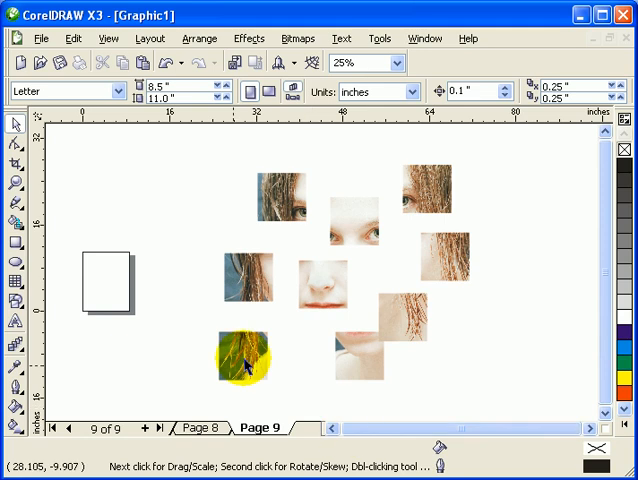
Gather the scattered tiles into a tighter cluster on the pasteboard beside page 9.
drag(240, 370, 280, 196)
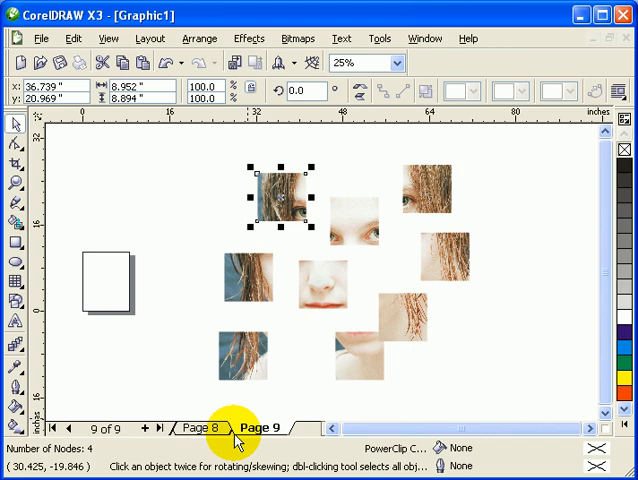
mouse_move(276, 392)
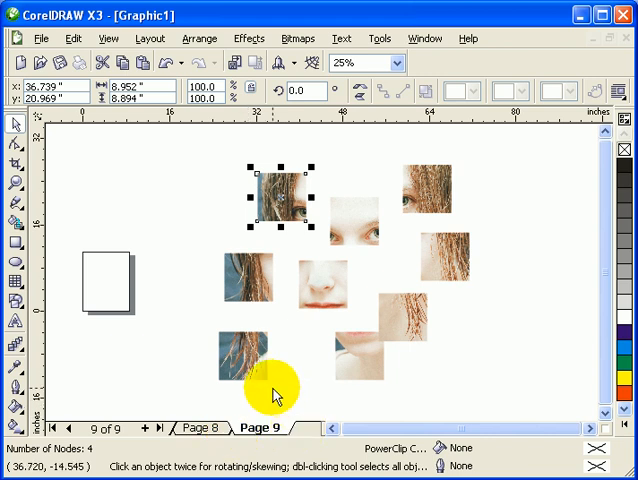
drag(276, 390, 120, 284)
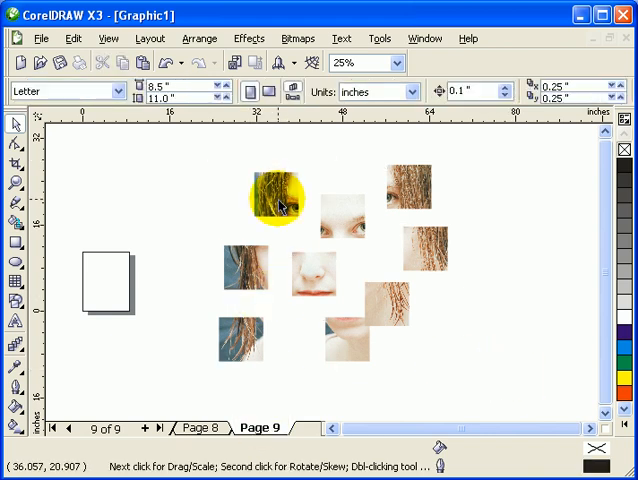
drag(278, 200, 112, 284)
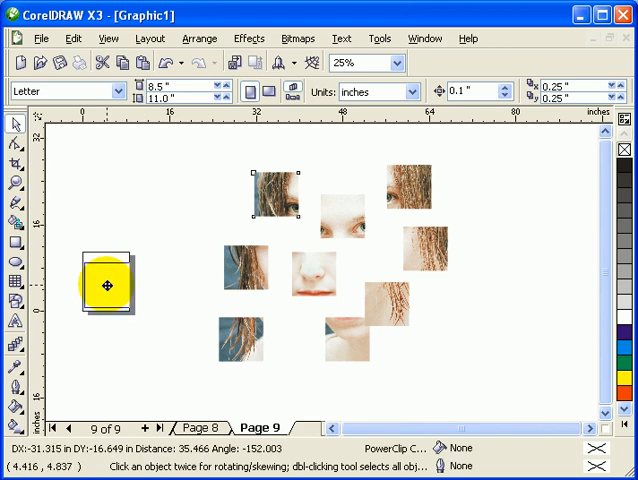
drag(106, 288, 164, 184)
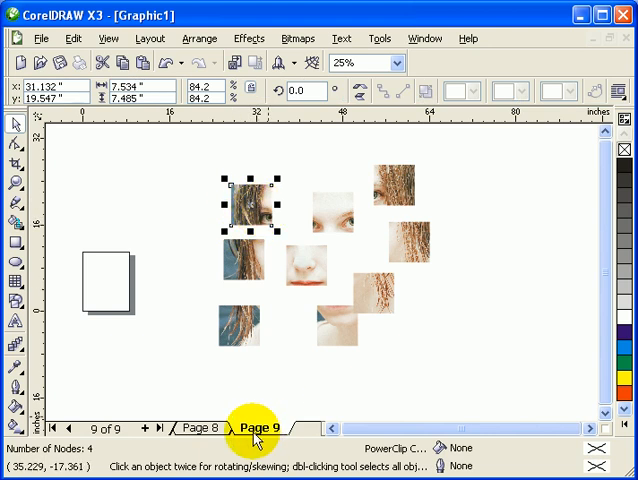
Centre a tile at 4.25 × 5.5 in on page 9, then step back through pages 8, 7 and 5.
drag(244, 208, 104, 296)
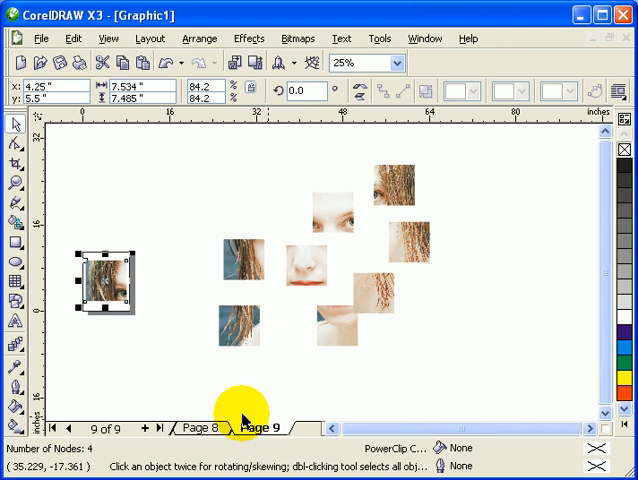
click(196, 428)
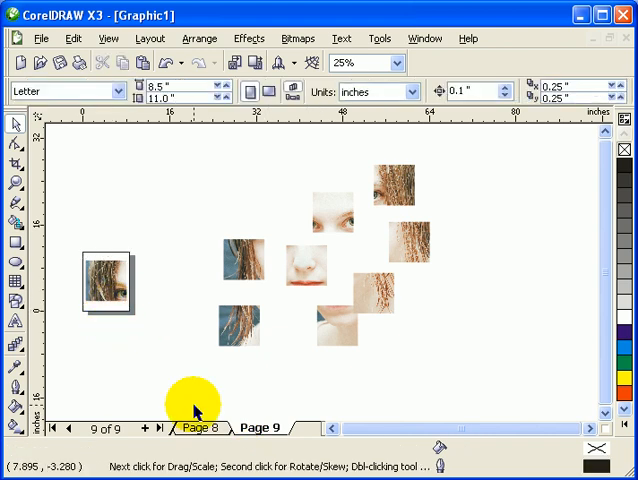
click(198, 428)
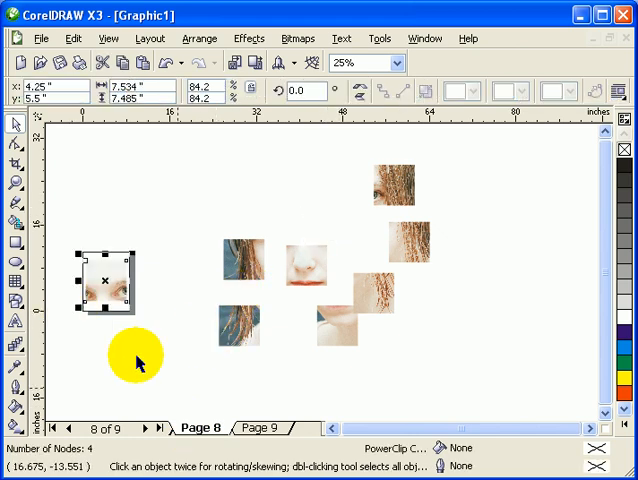
click(58, 428)
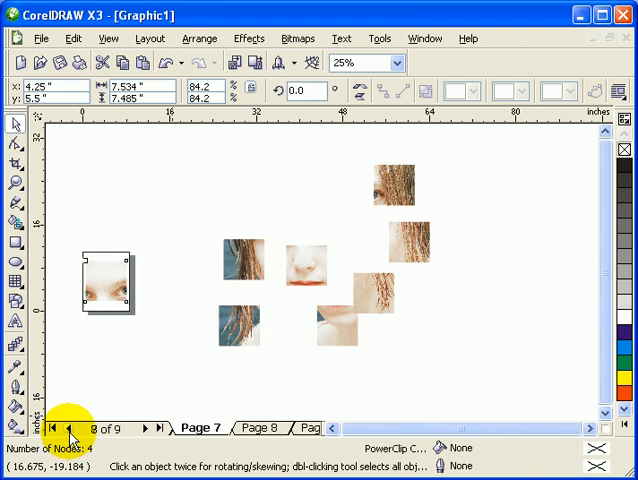
click(56, 428)
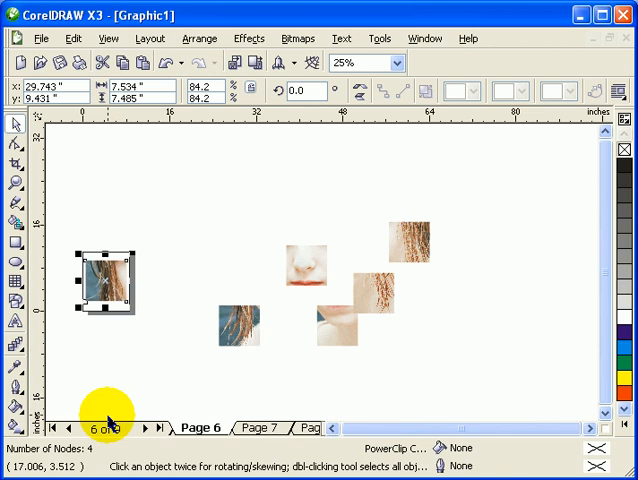
click(68, 428)
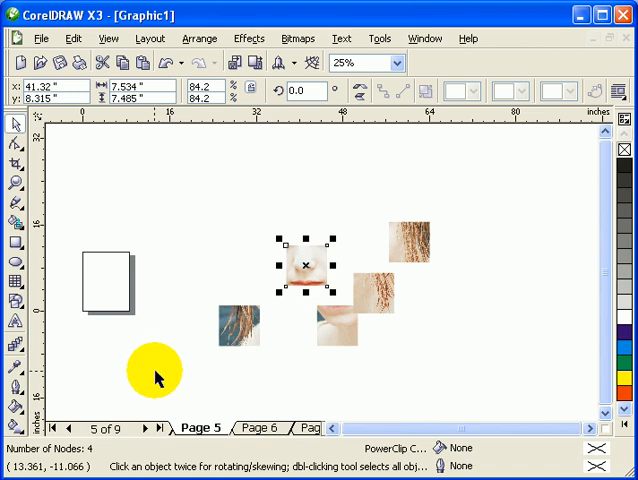
Centre the nose tile on page 5 and further tiles on pages 3 down to 1.
drag(304, 264, 98, 280)
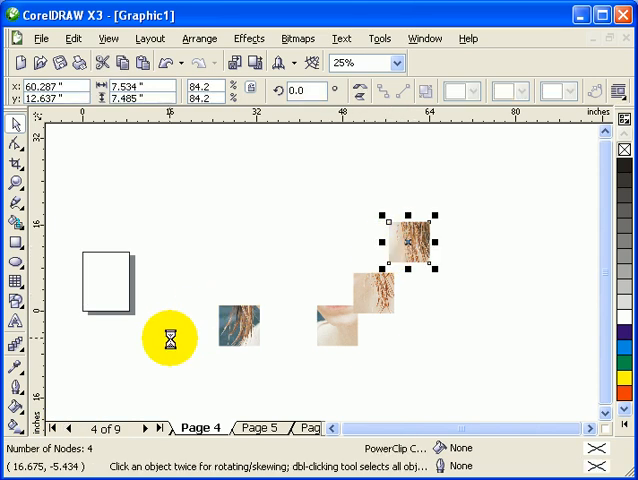
click(56, 428)
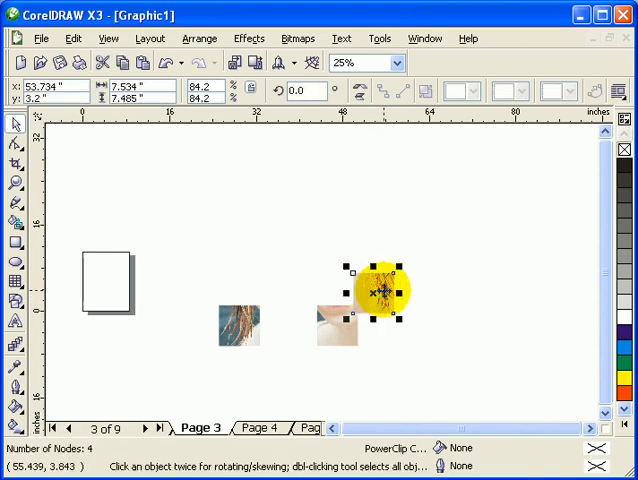
drag(378, 292, 104, 284)
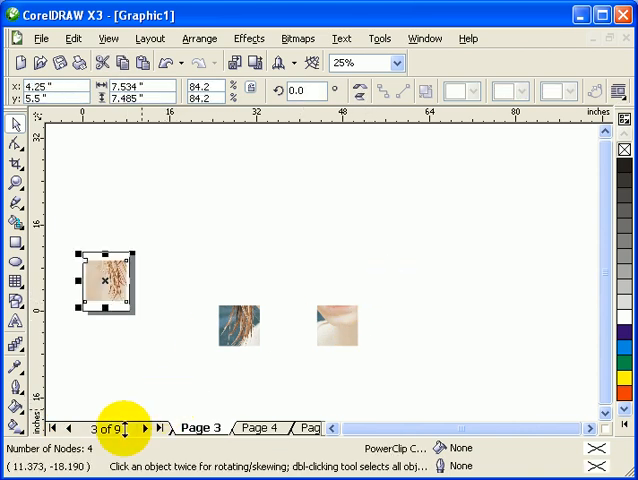
click(64, 428)
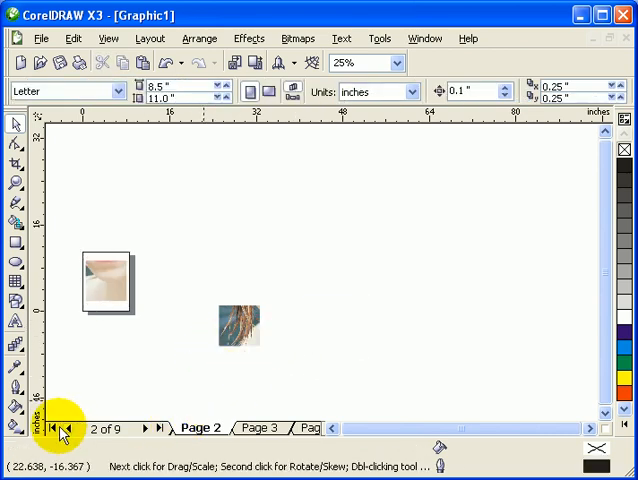
click(50, 428)
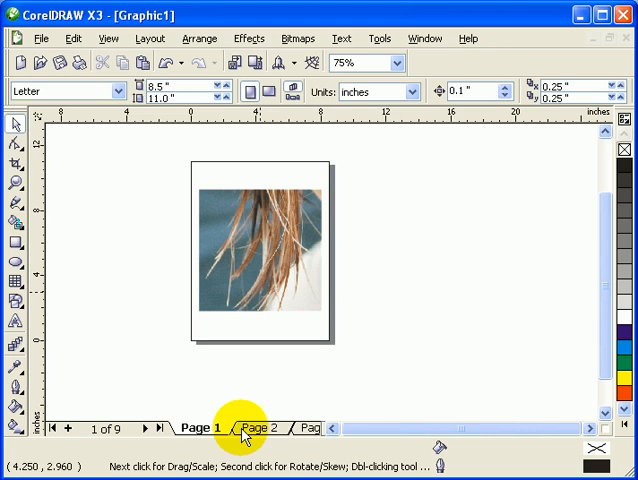
Check the centred tiles on pages 2, 3 and 4, then pick the Zoom tool.
click(260, 428)
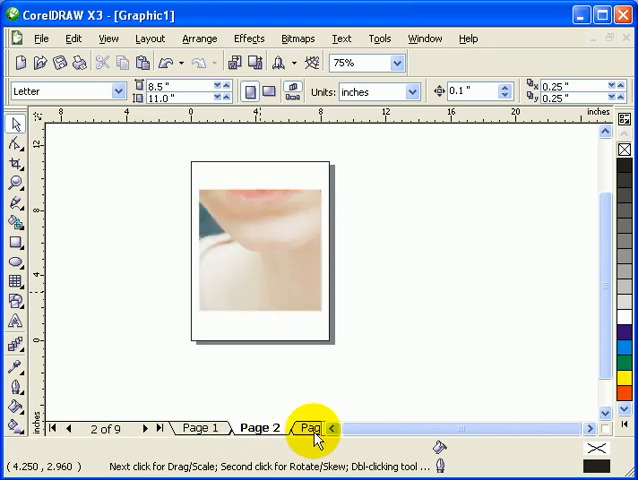
click(308, 428)
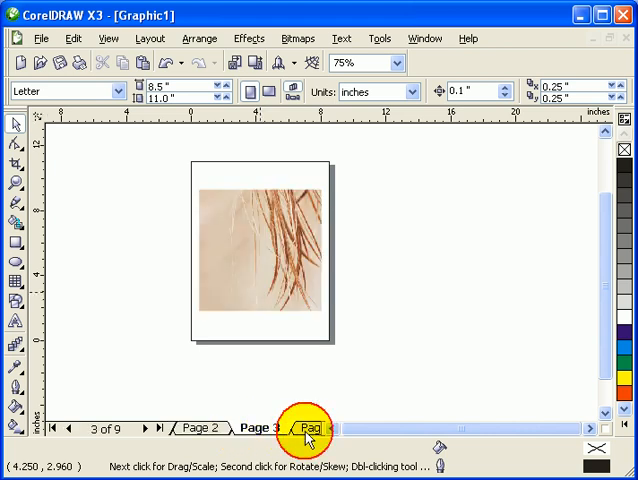
click(304, 428)
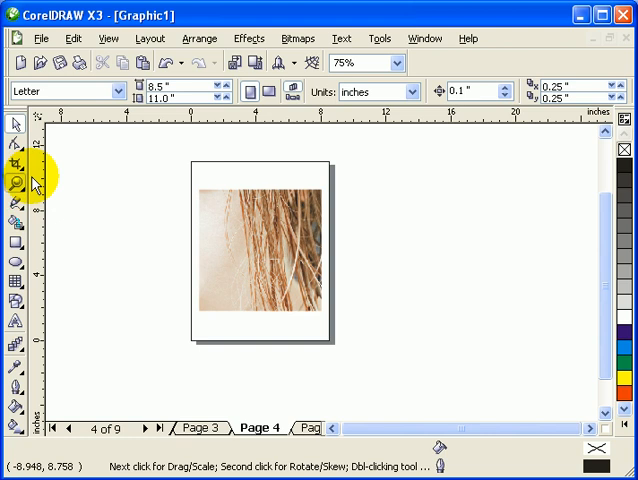
click(16, 184)
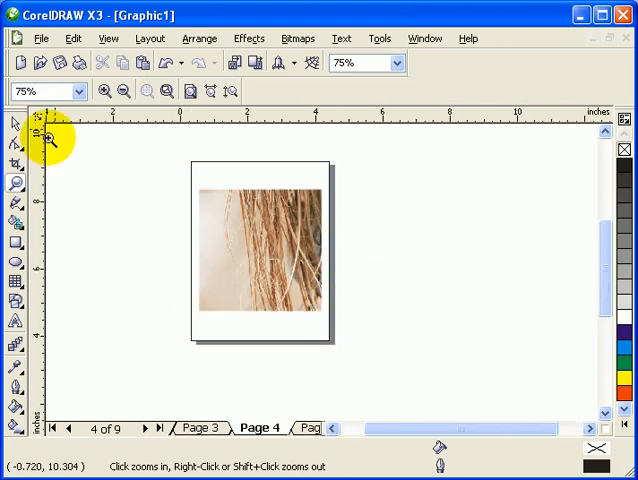